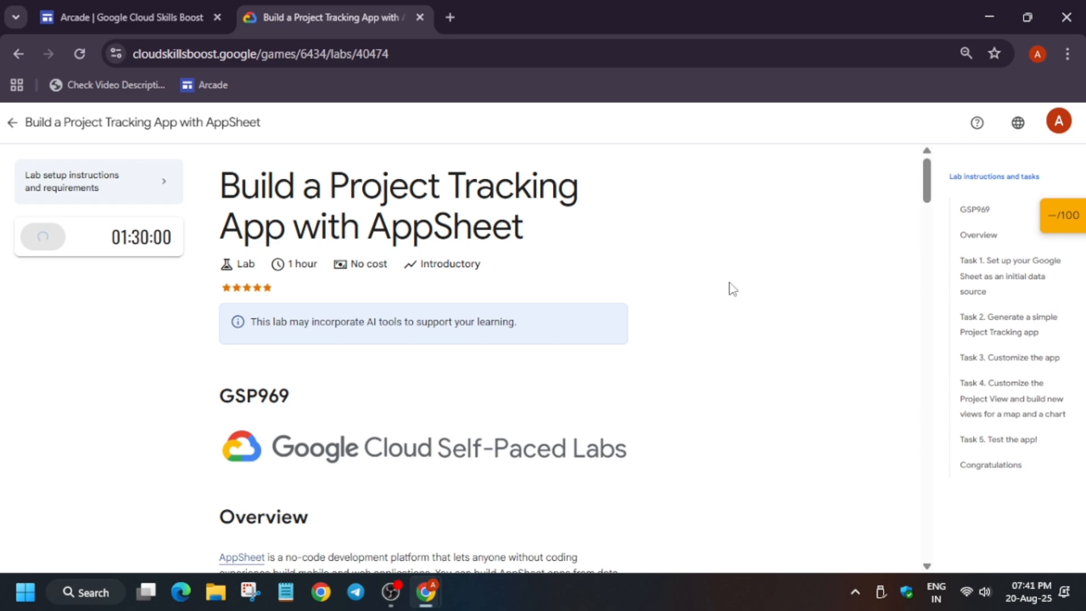
# - Start the "Build a Project Tracking App with AppSheet" lab to provision student credentials
pyautogui.click(43, 237)
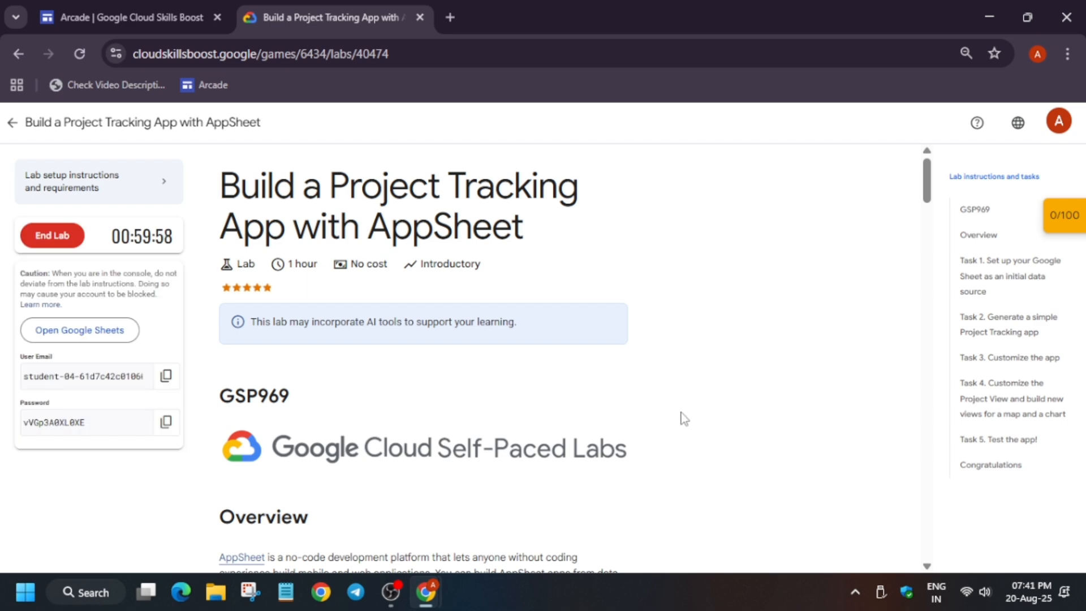
pyautogui.moveTo(762, 368)
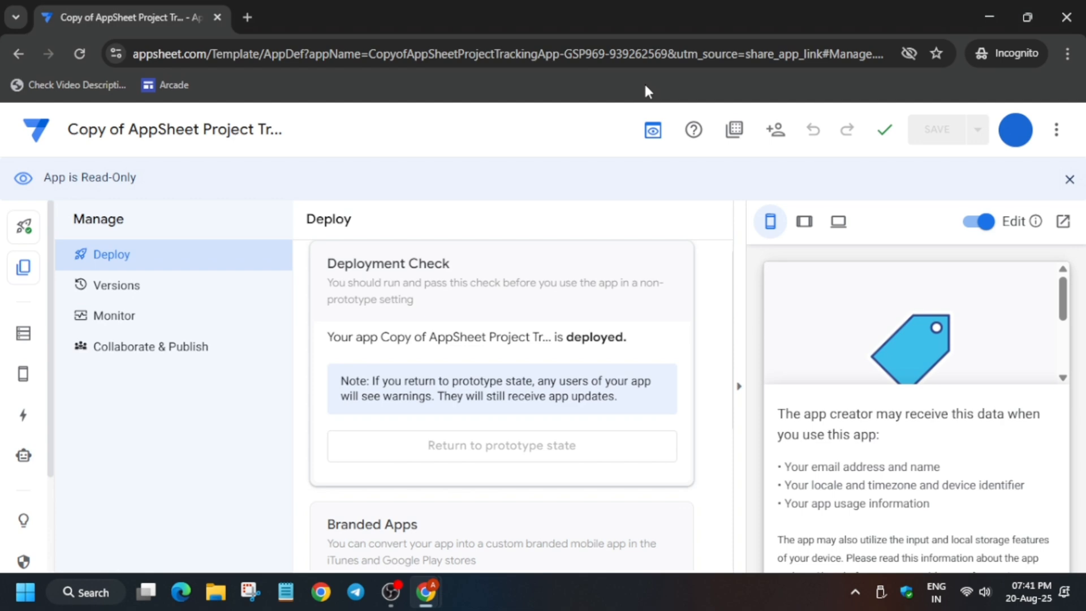
pyautogui.moveTo(661, 332)
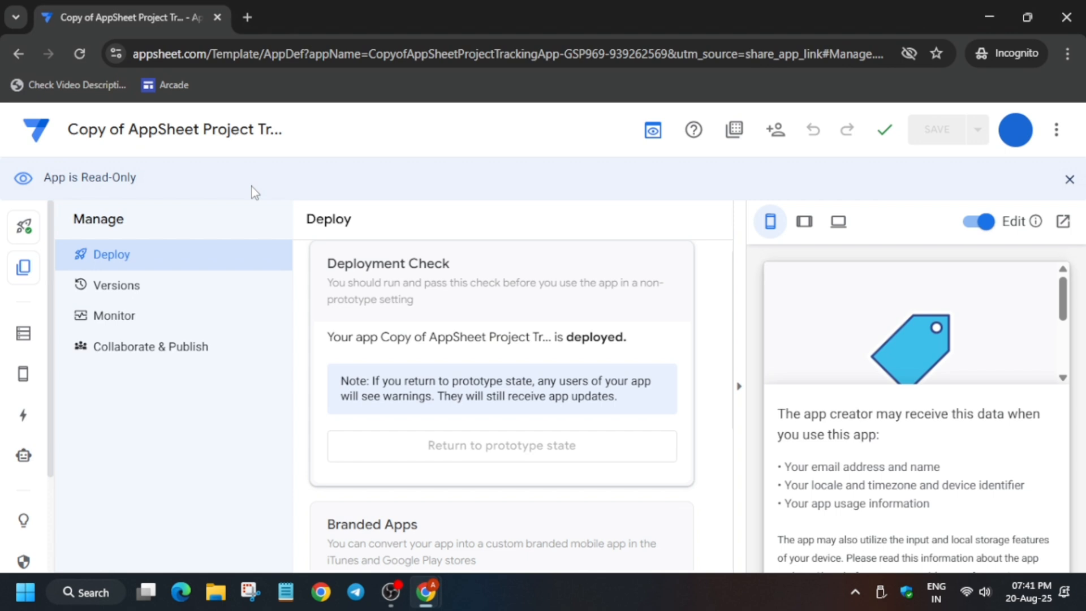
pyautogui.moveTo(47, 249)
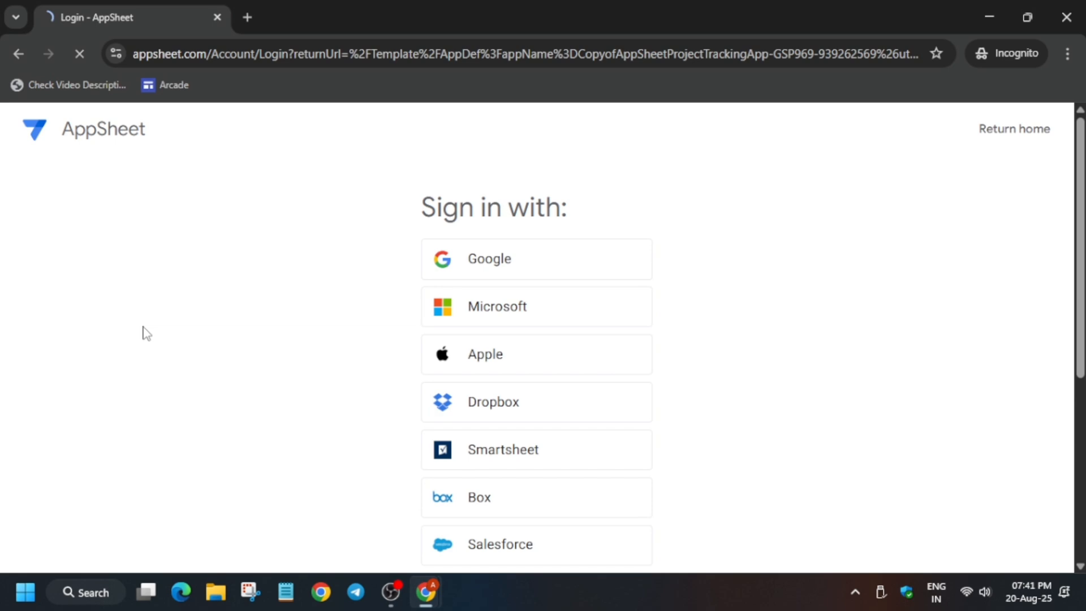
# - Sign in to AppSheet via Google with the lab student email and password
pyautogui.click(536, 258)
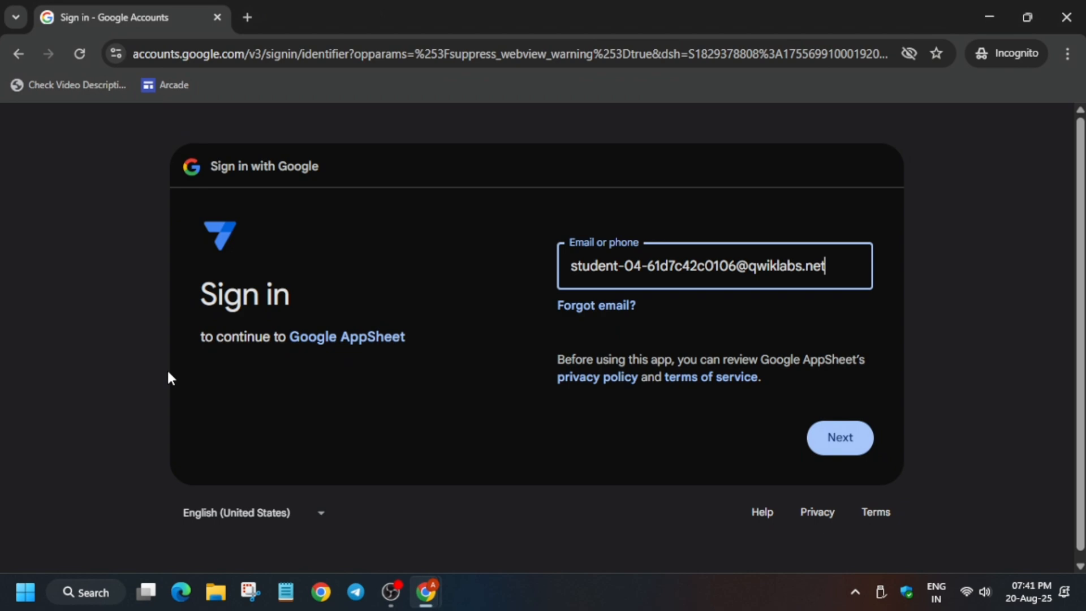
pyautogui.click(838, 437)
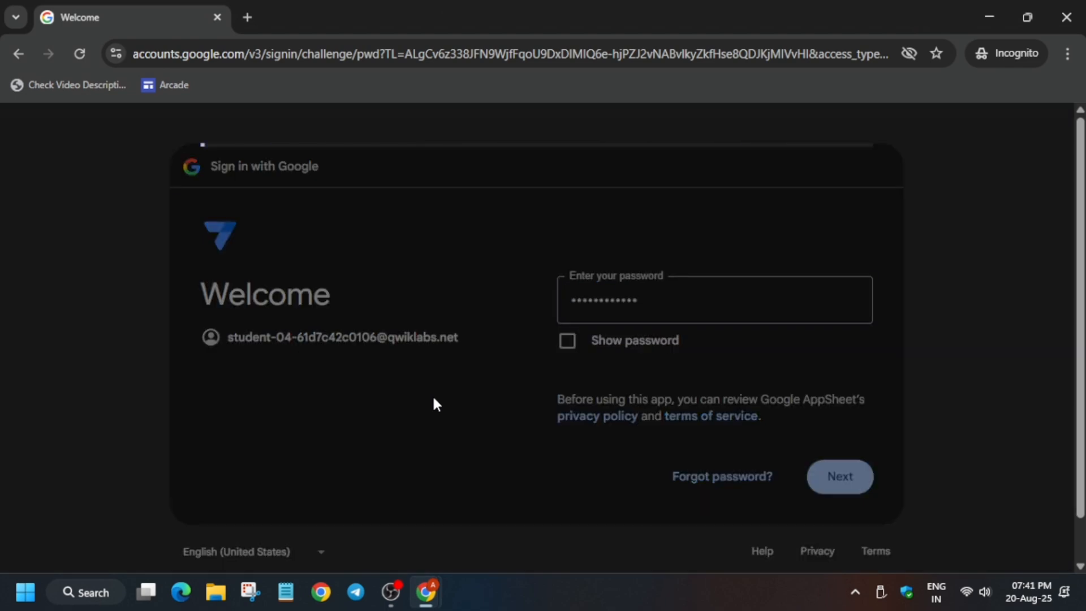
pyautogui.click(838, 476)
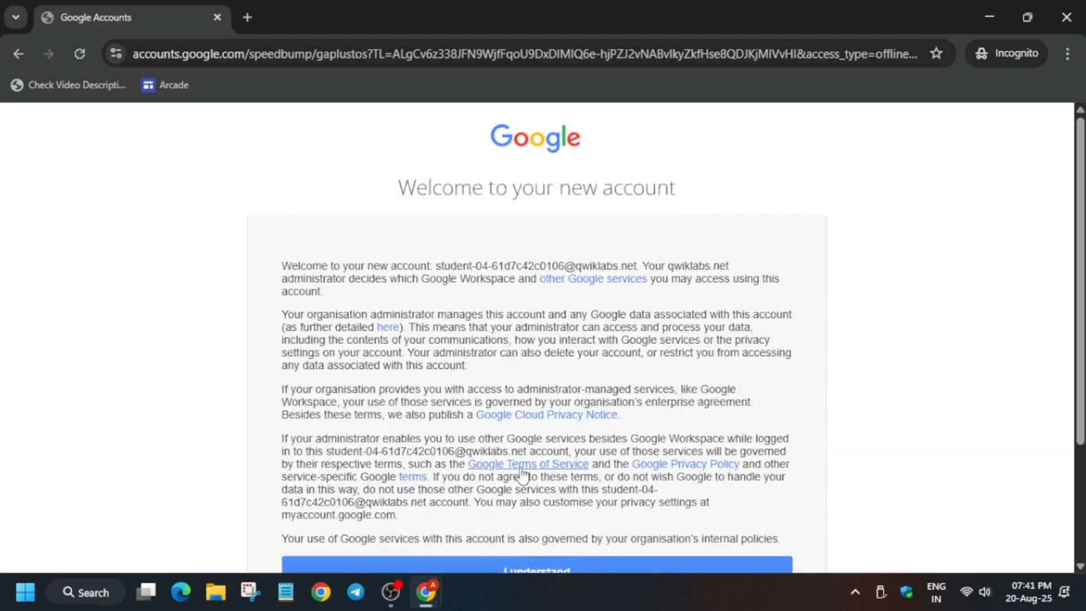
# - Accept the new-account terms, continue as the student, and allow AppSheet access
pyautogui.scroll(-3)
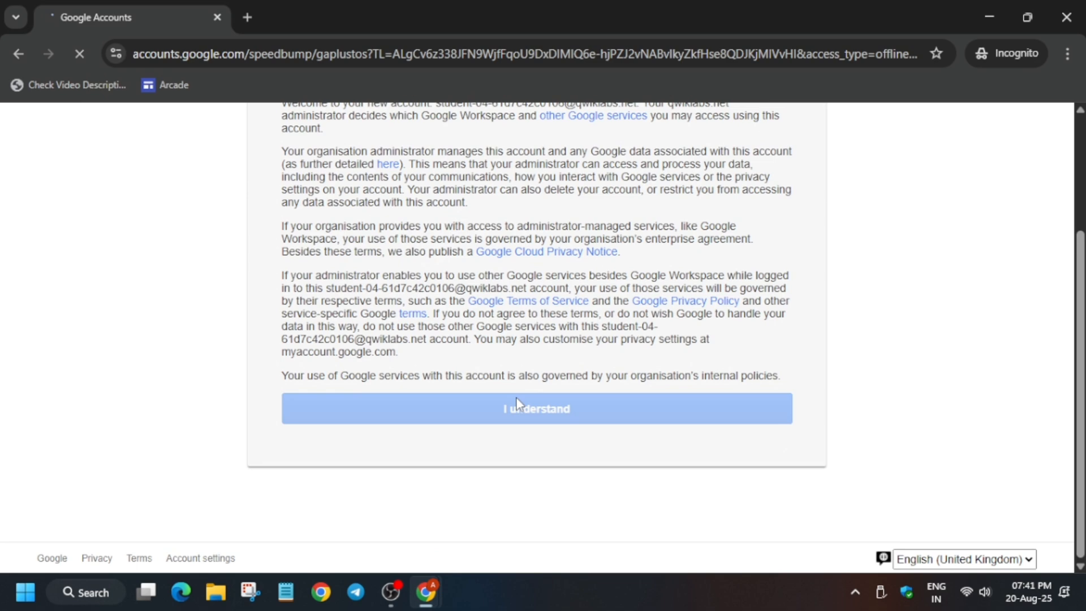
pyautogui.click(535, 409)
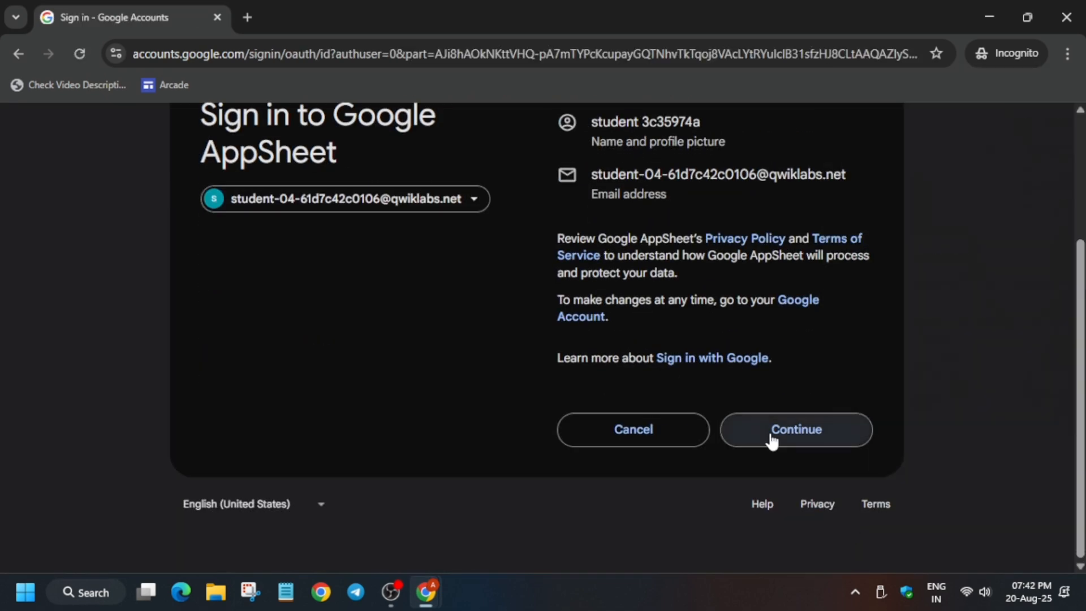
pyautogui.click(795, 430)
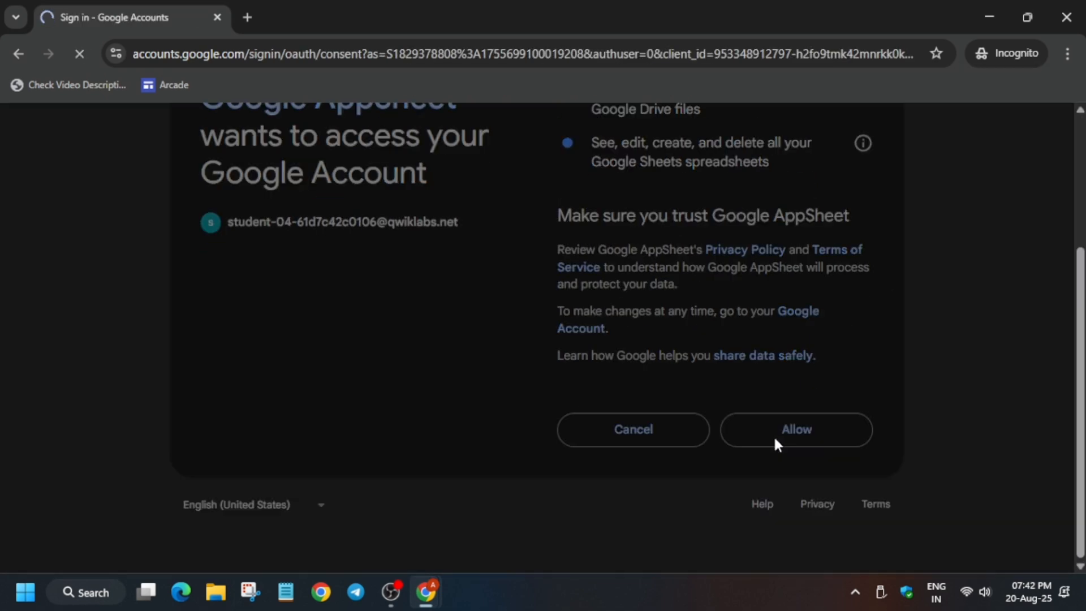
pyautogui.click(795, 430)
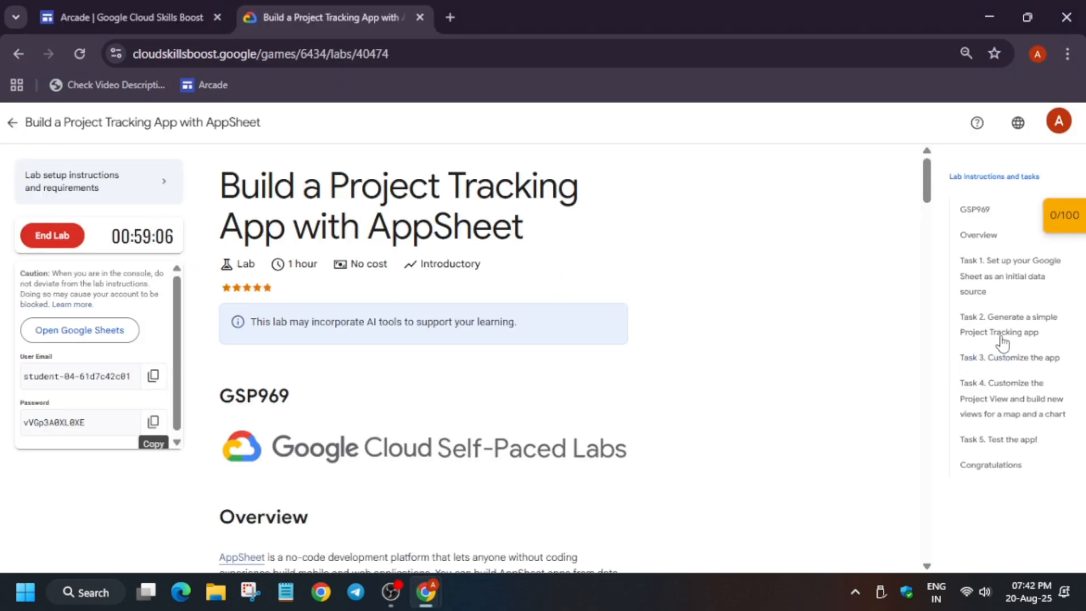
# - Copy the read-only Project Tracking template into the student's AppSheet account
pyautogui.scroll(-3)
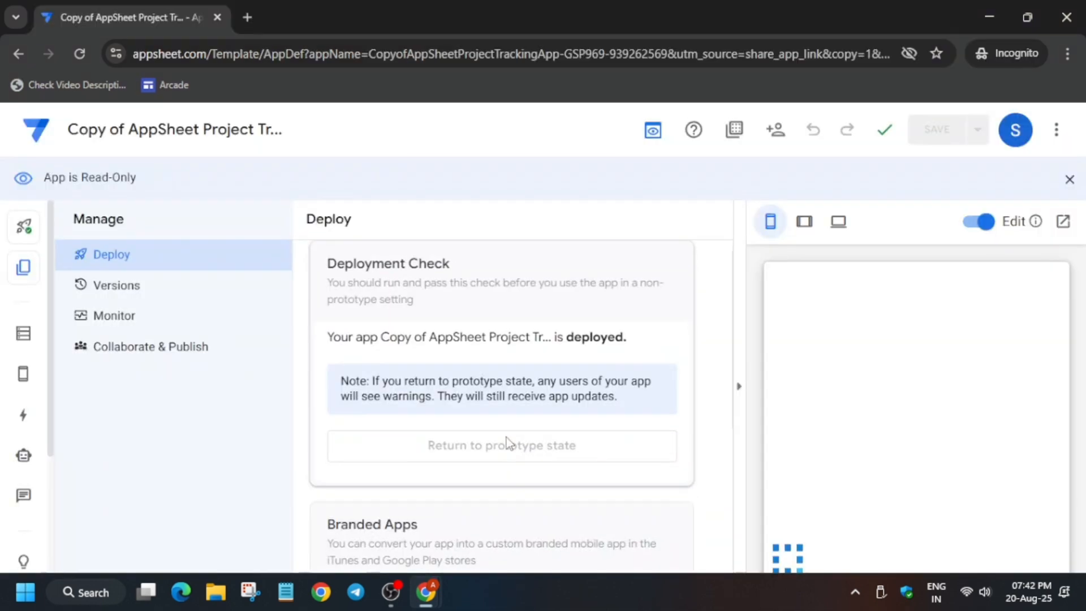
pyautogui.click(22, 269)
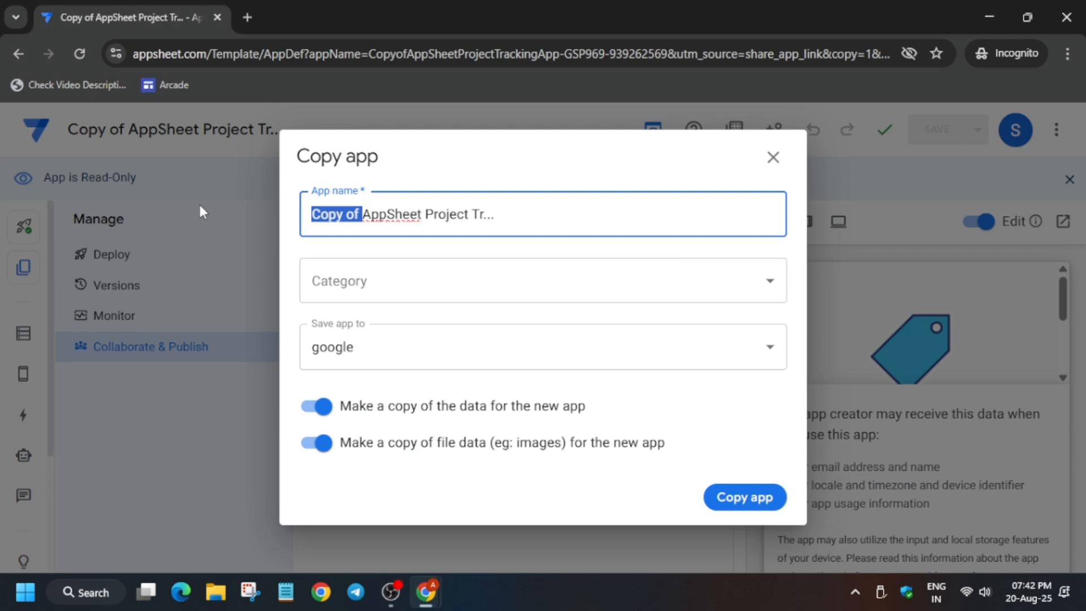
pyautogui.click(744, 498)
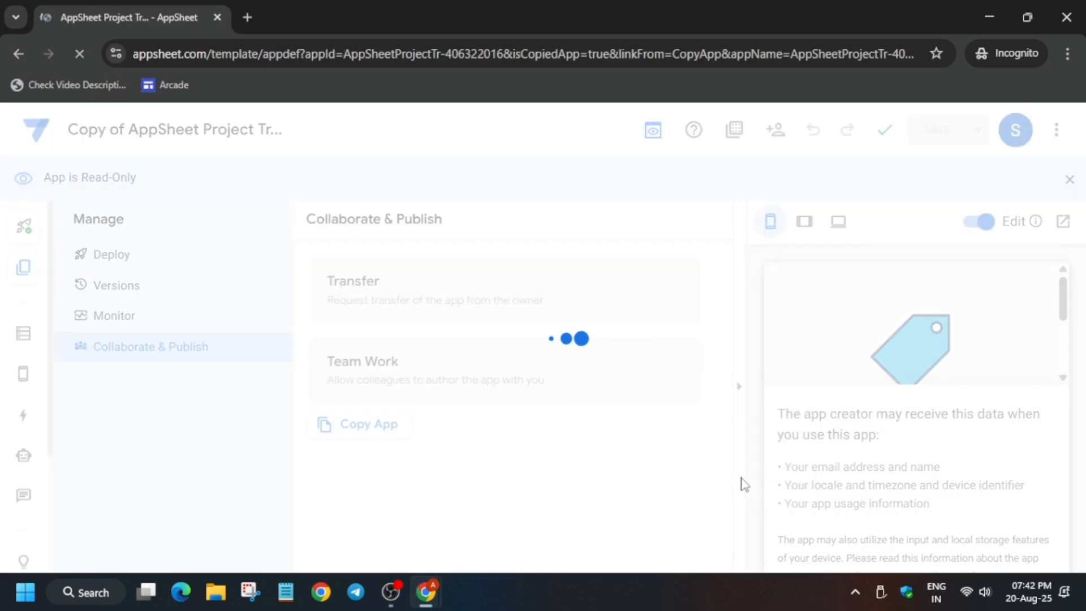